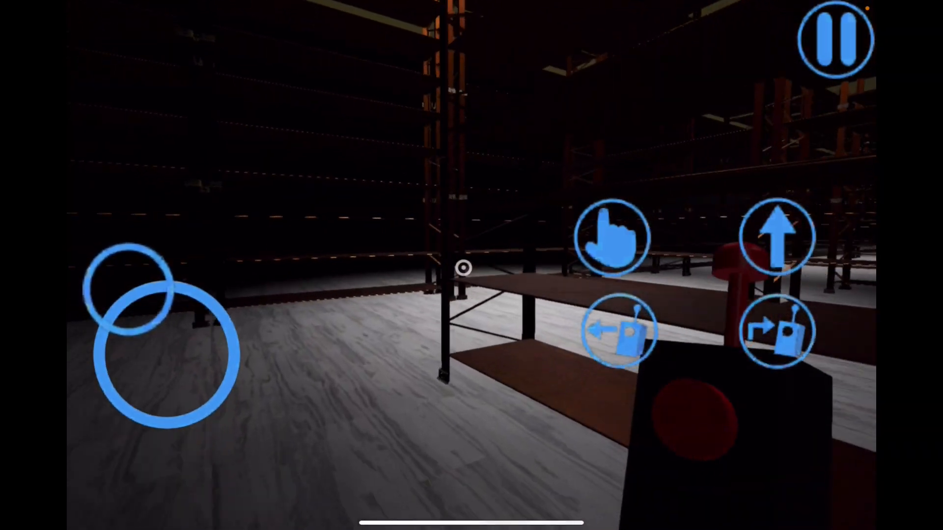
pyautogui.click(778, 237)
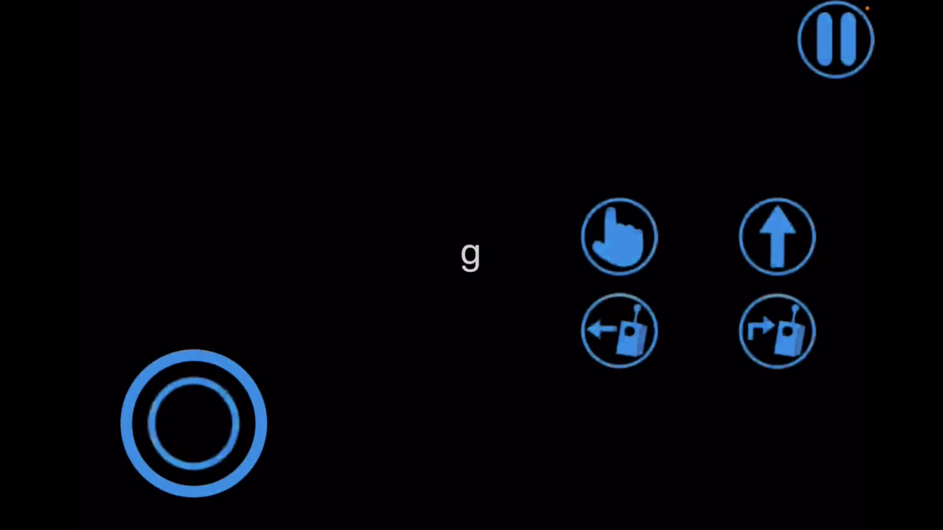
pyautogui.moveTo(193, 424); pyautogui.dragTo(143, 388)
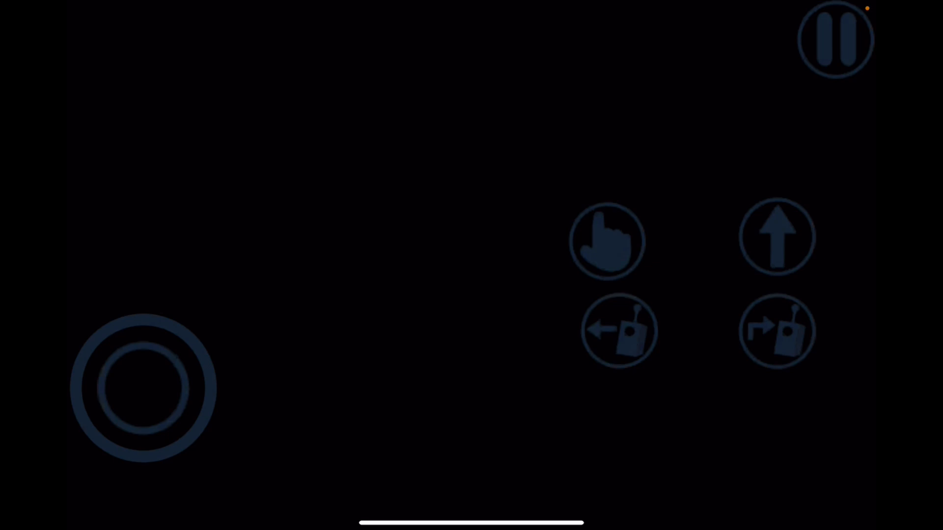
pyautogui.moveTo(144, 391); pyautogui.dragTo(192, 418)
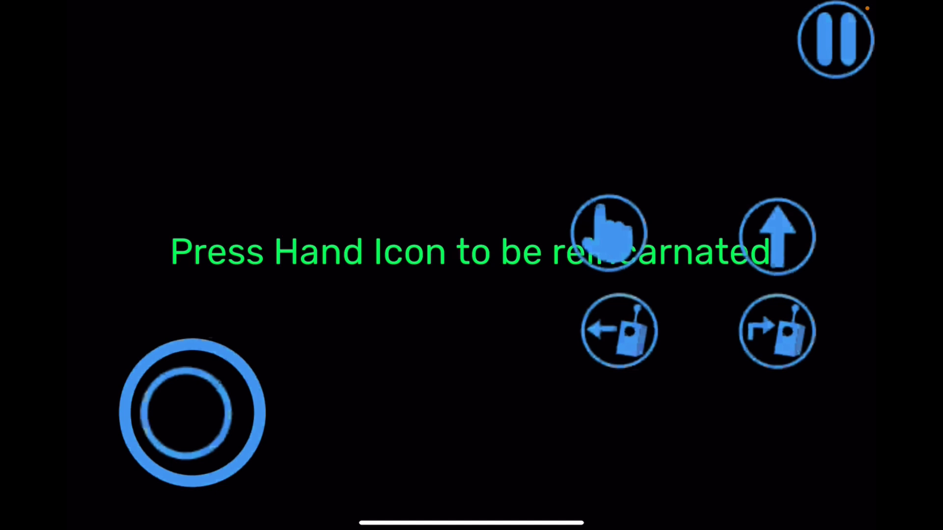
pyautogui.click(608, 233)
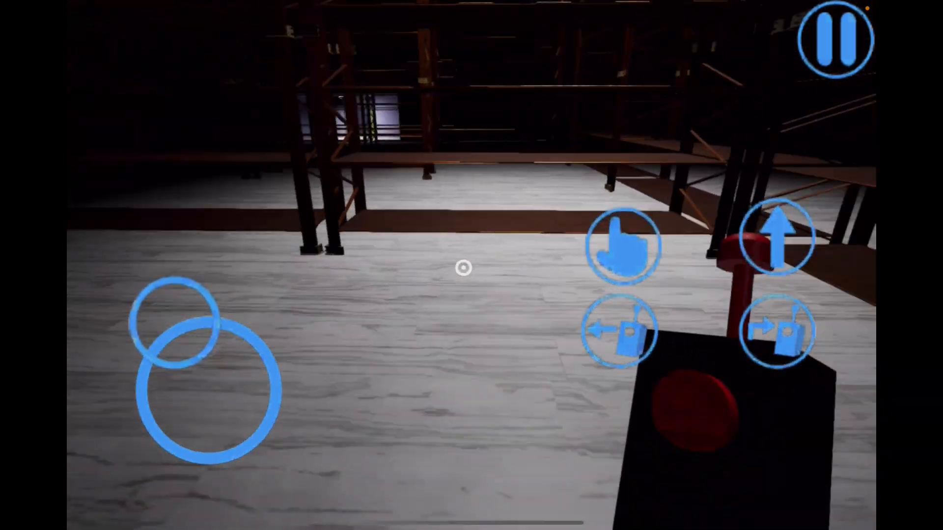
pyautogui.click(617, 333)
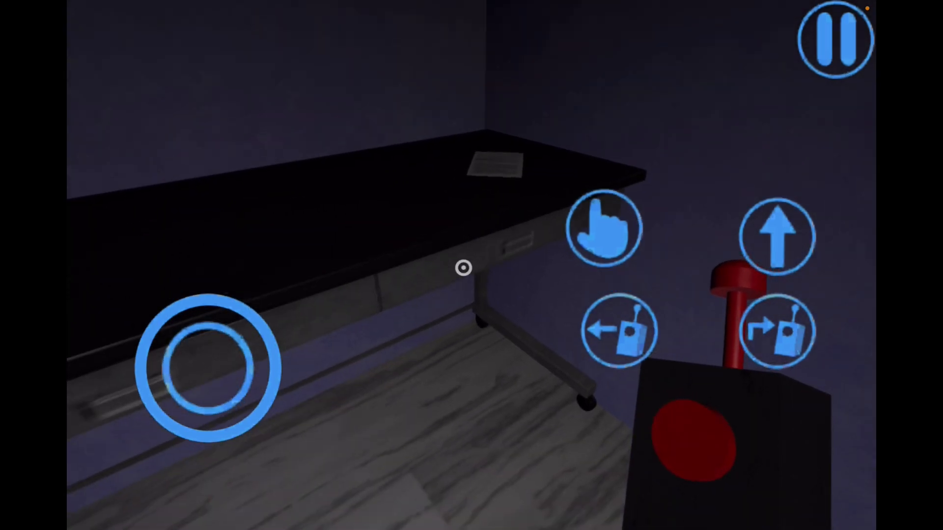
pyautogui.click(495, 165)
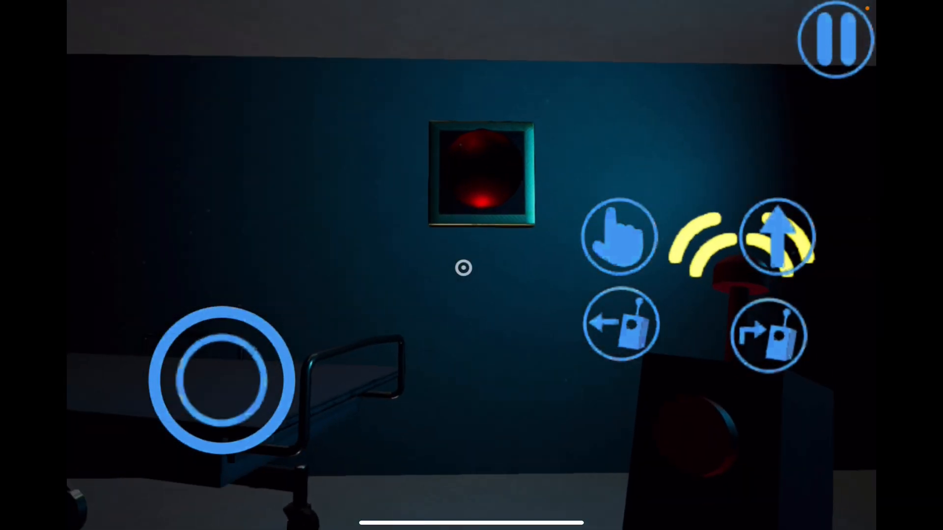
pyautogui.click(774, 247)
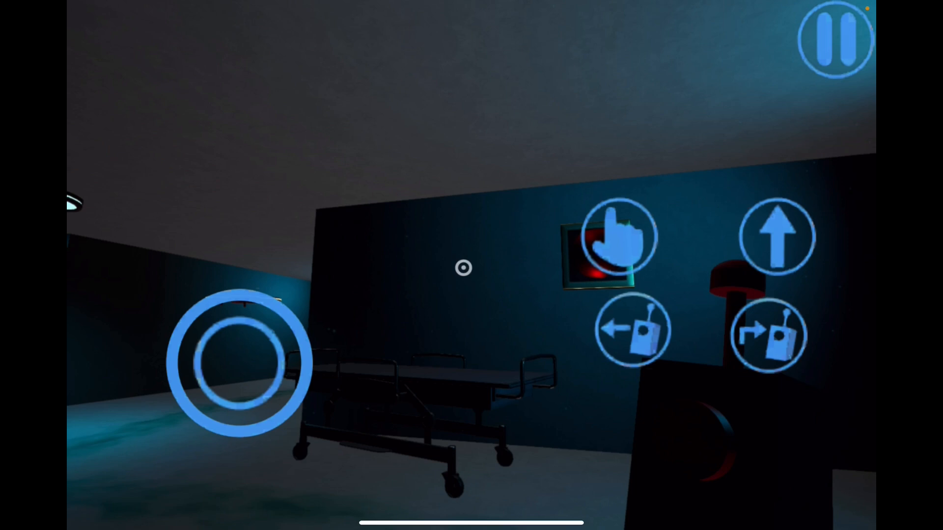
pyautogui.click(779, 239)
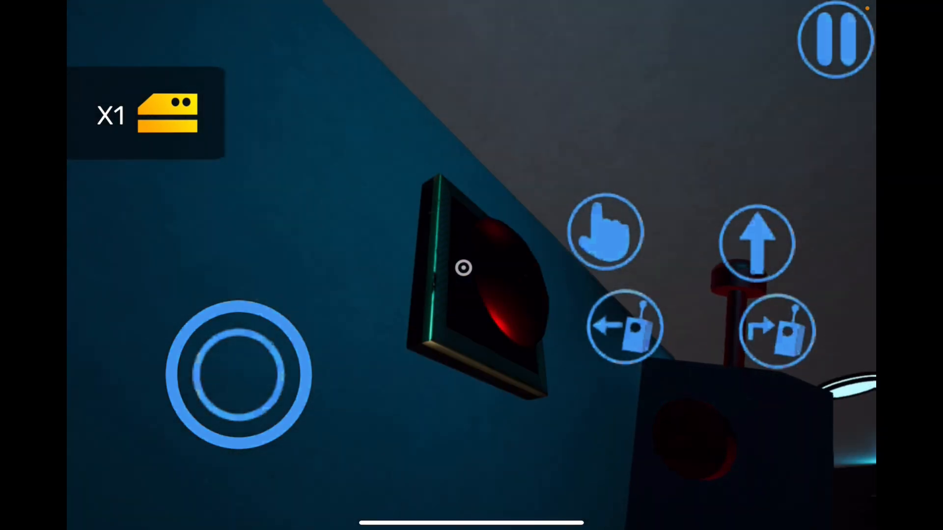
pyautogui.click(758, 247)
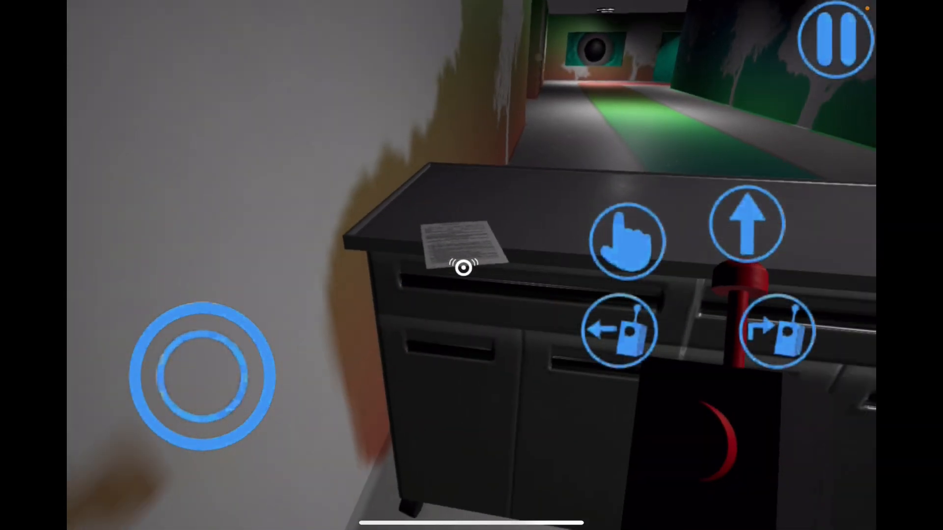
pyautogui.click(463, 266)
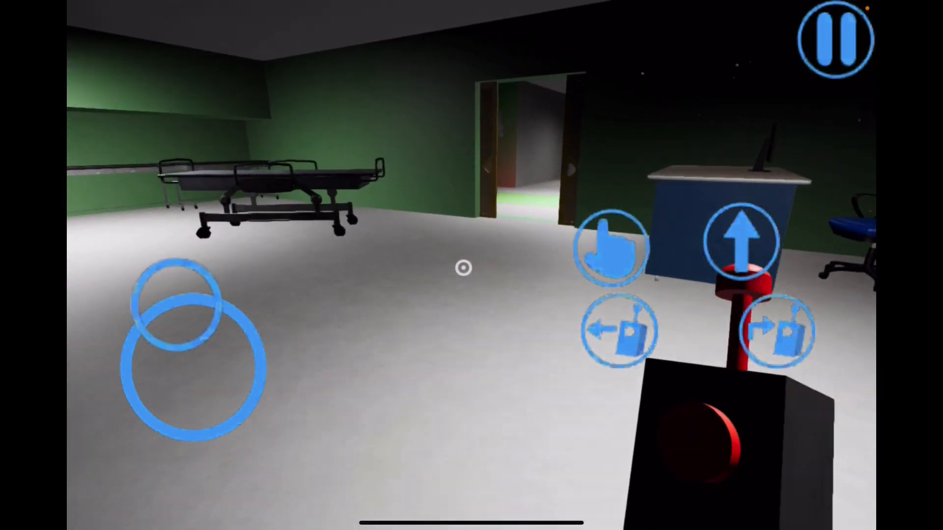
pyautogui.click(741, 249)
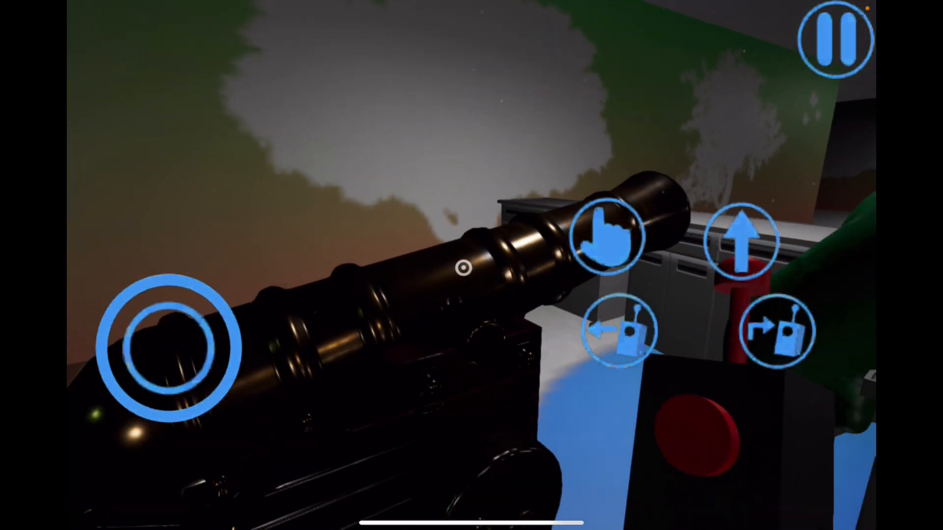
pyautogui.moveTo(169, 348); pyautogui.dragTo(168, 421)
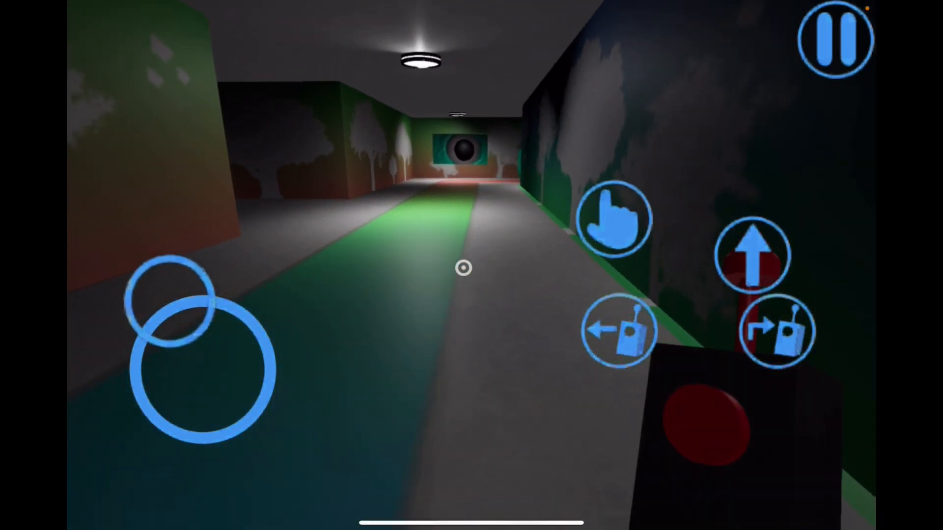
pyautogui.click(752, 255)
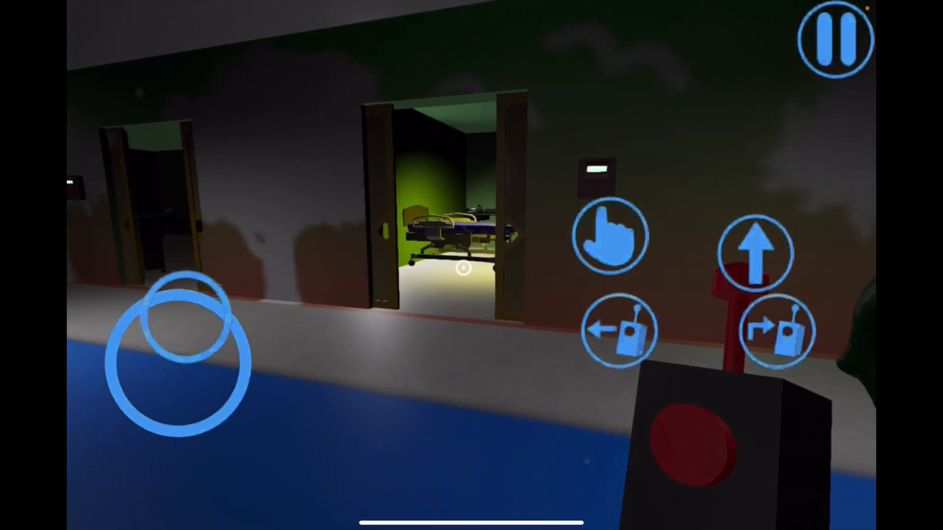
pyautogui.click(755, 253)
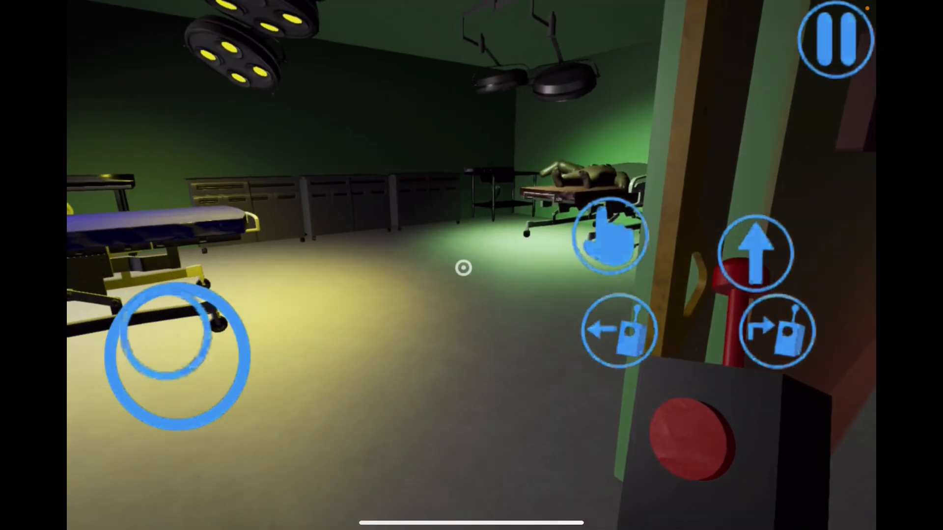